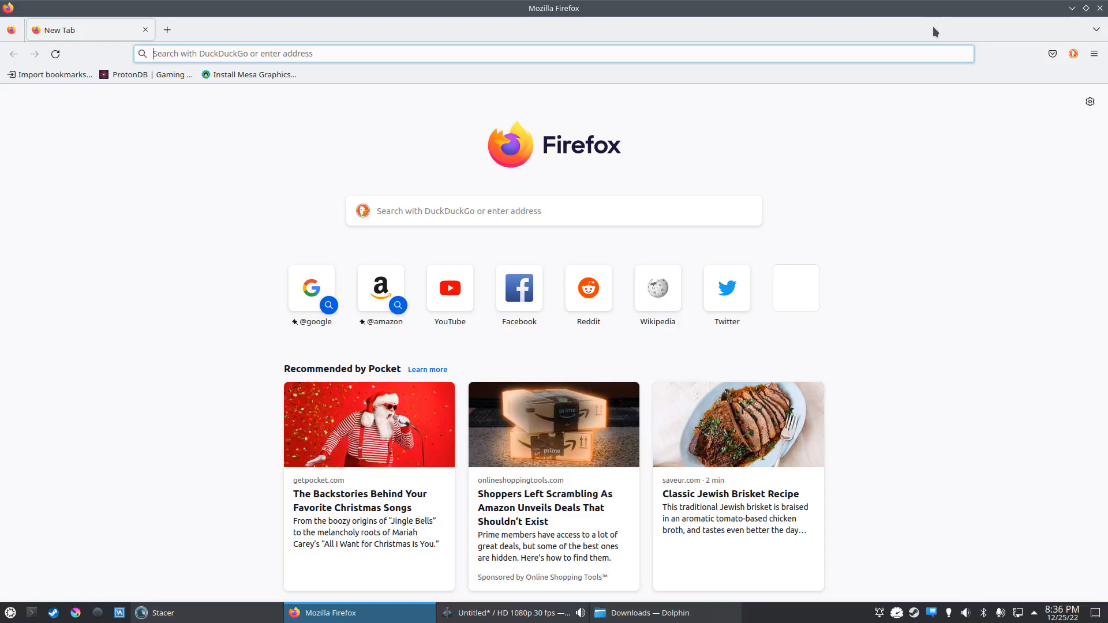
mouse_move(943, 24)
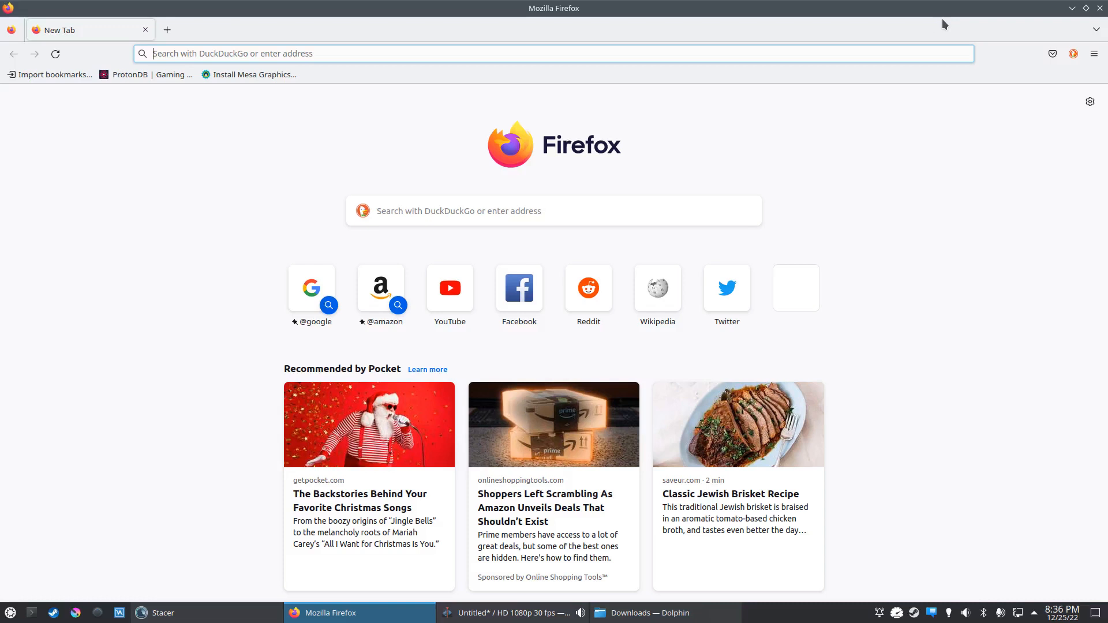
mouse_move(352, 84)
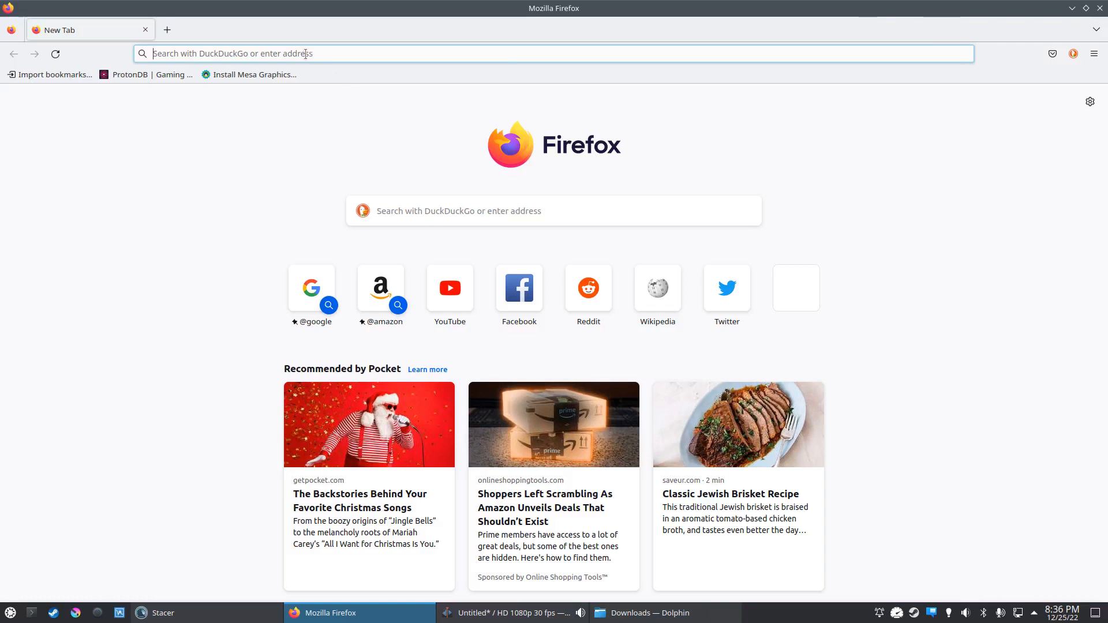
Search DuckDuckGo from the address bar for 'r studo' data recovery software.
text(r studo)
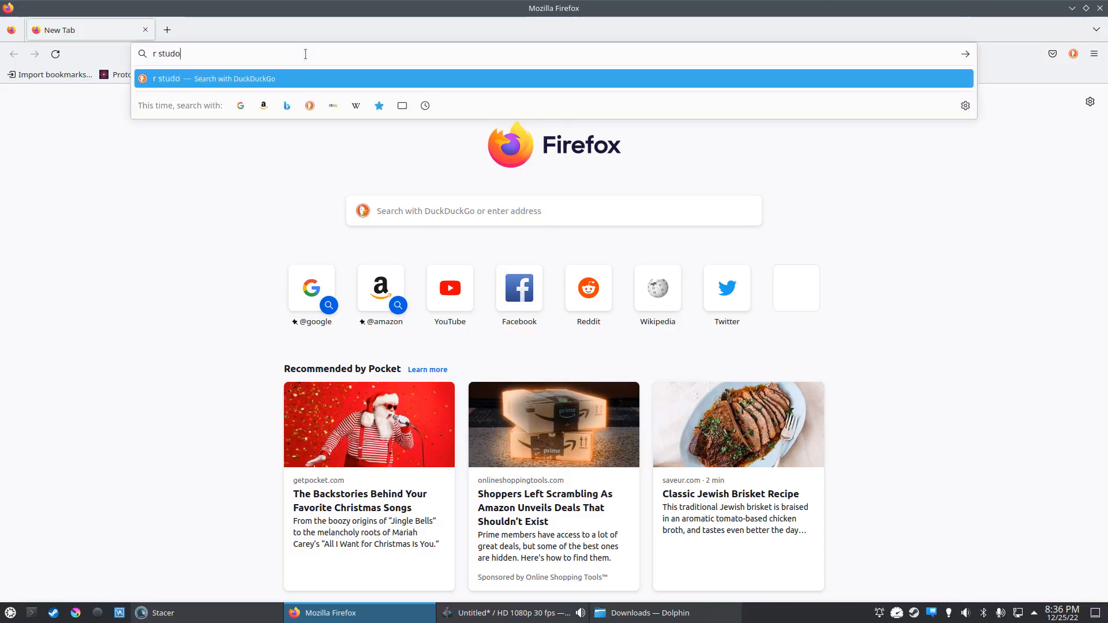
key(BackSpace)
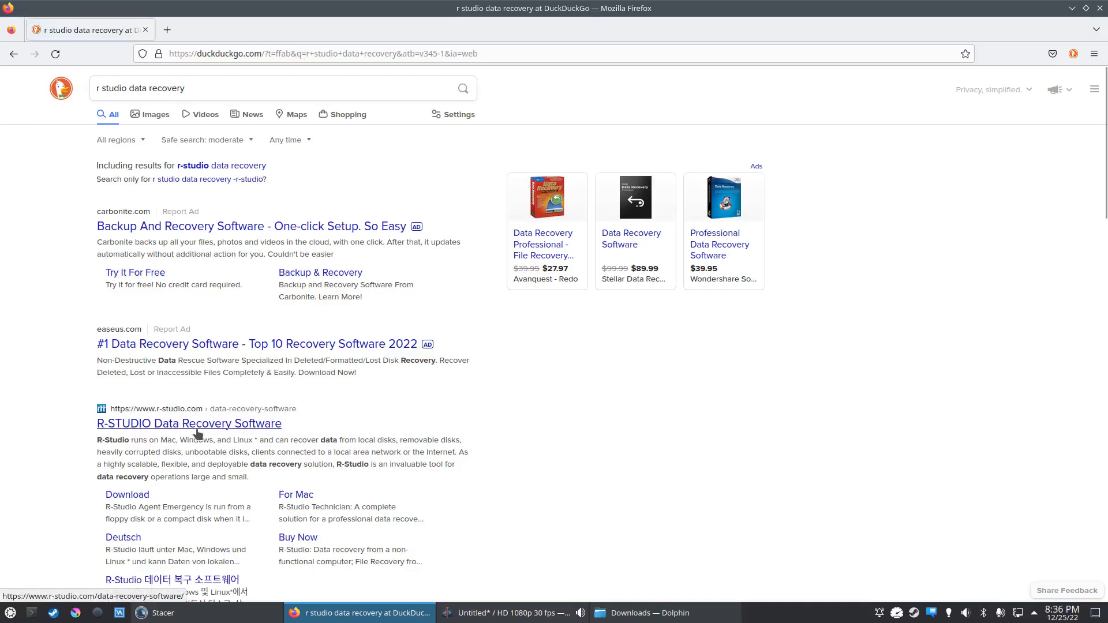
Open the R-STUDIO result and scroll to the Windows, Mac and Linux versions.
click(189, 423)
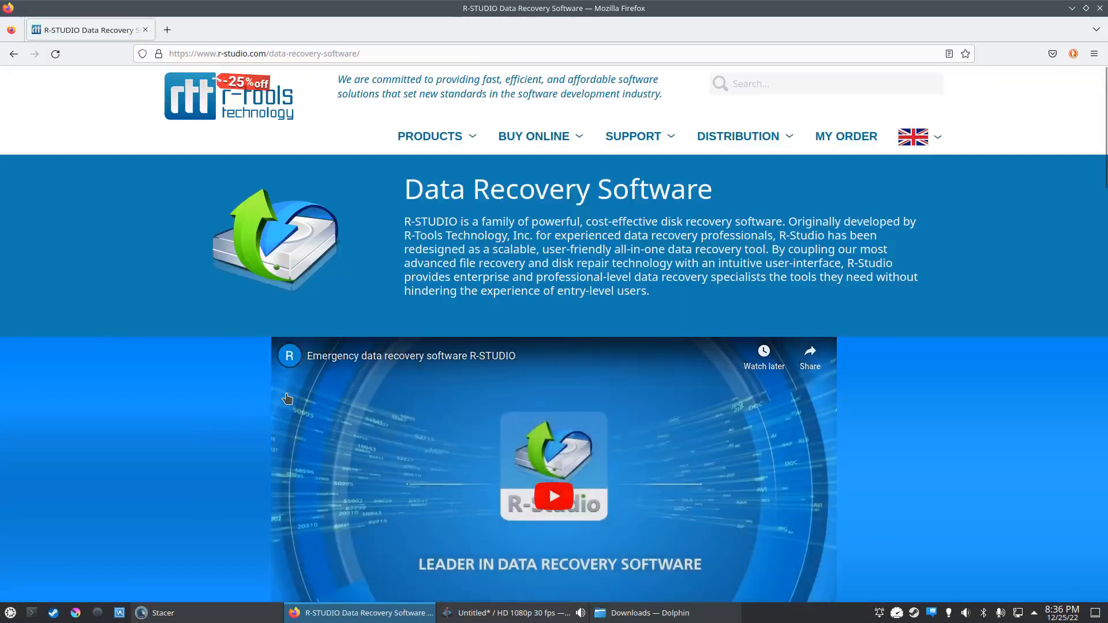
scroll(down, 3)
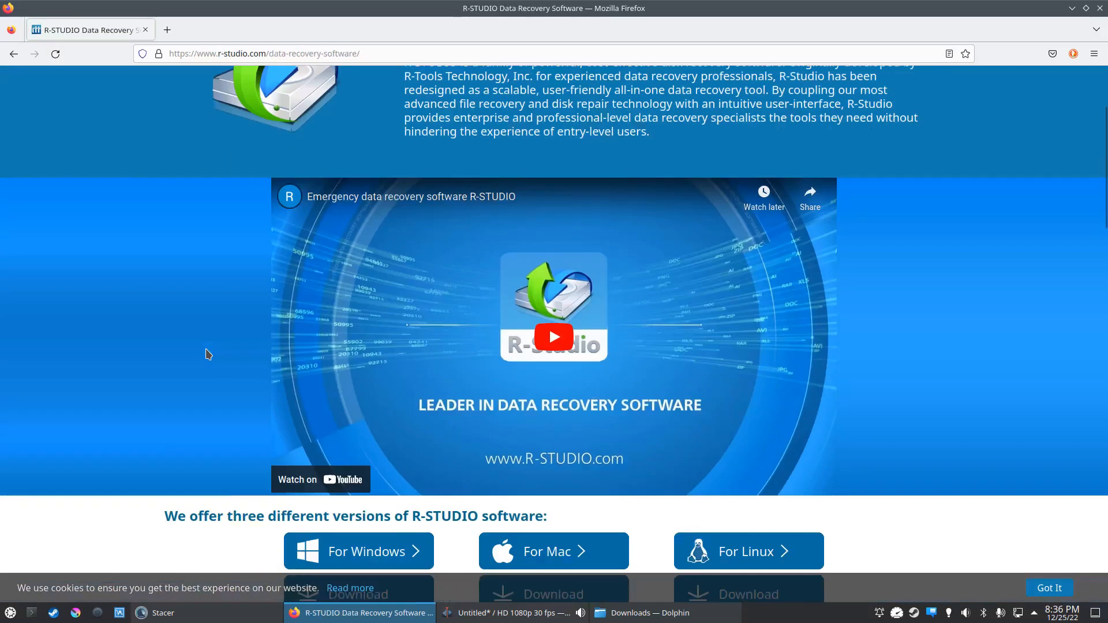
scroll(down, 3)
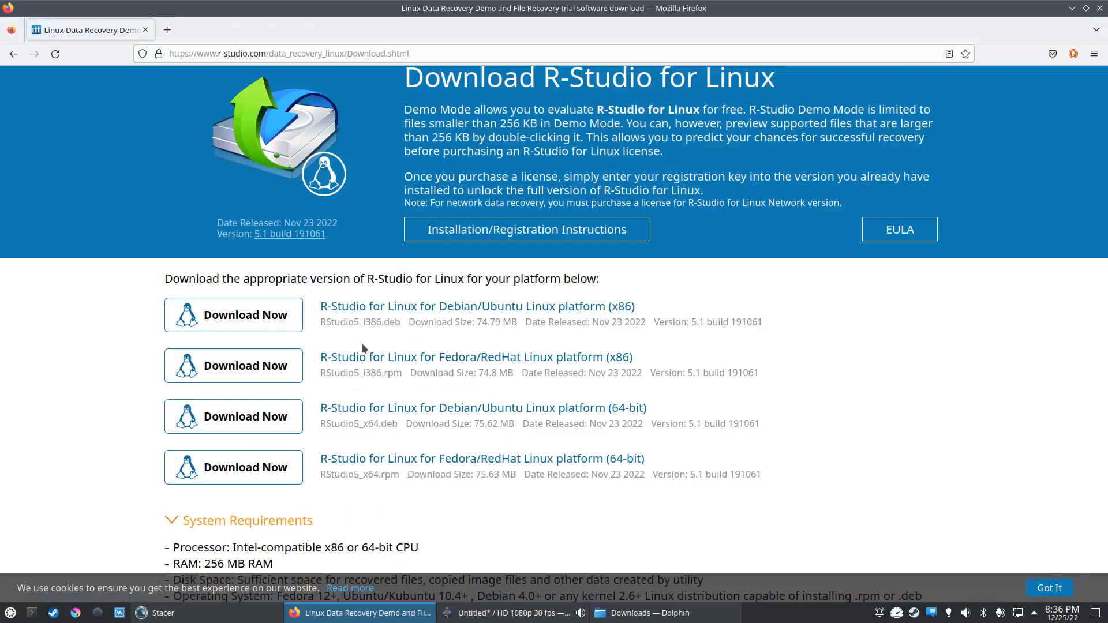
mouse_move(491, 338)
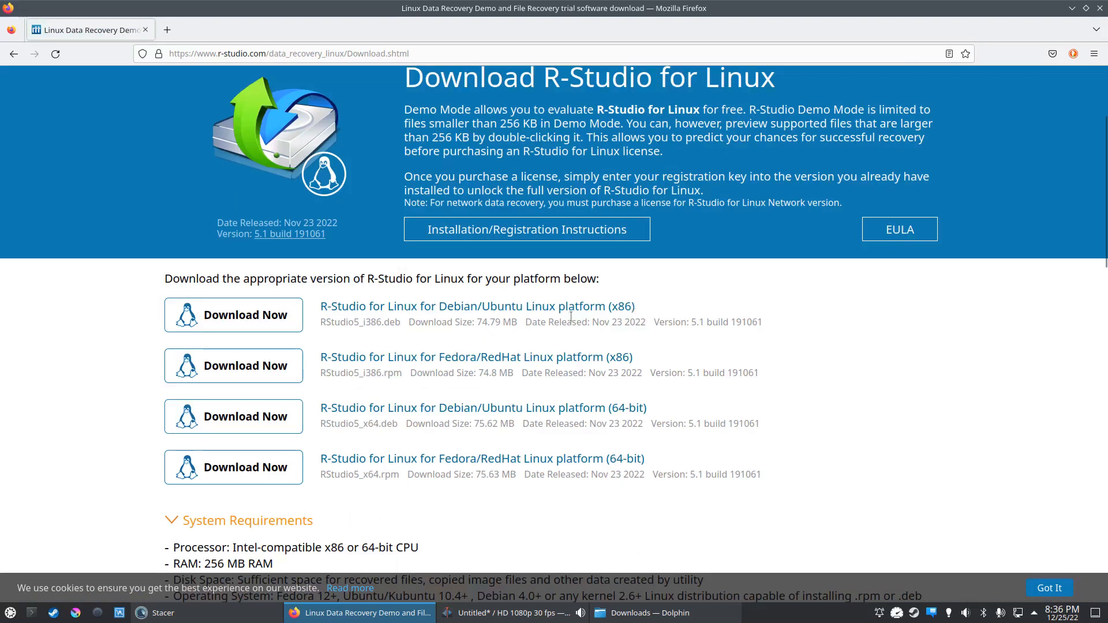
mouse_move(615, 287)
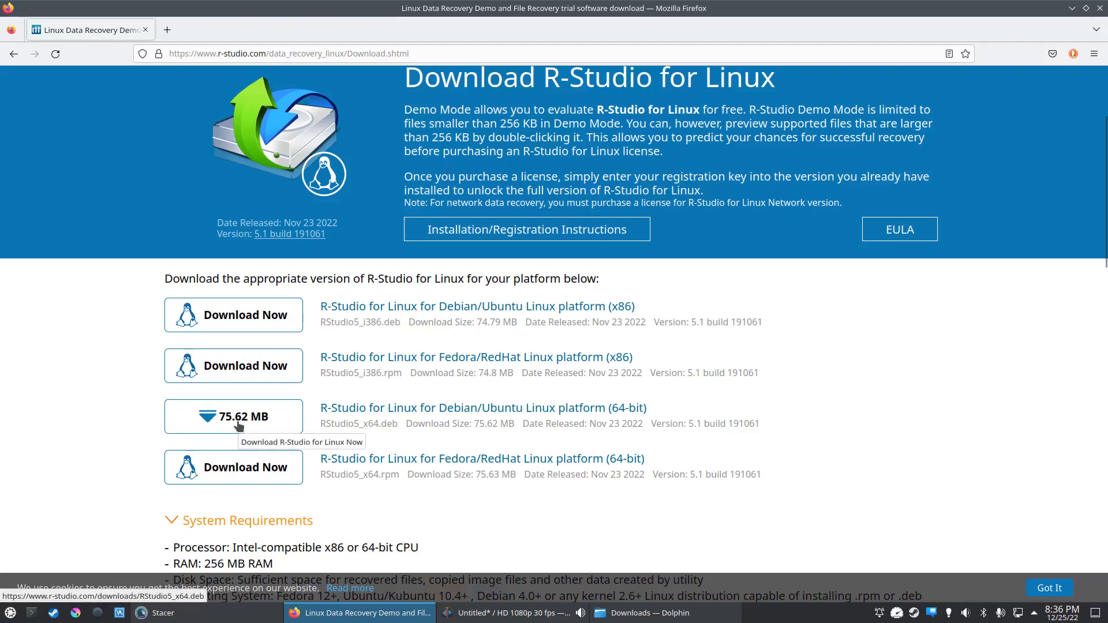
Scroll to the Debian/Ubuntu 64-bit package and download RStudio5_x64.deb.
scroll(down, 3)
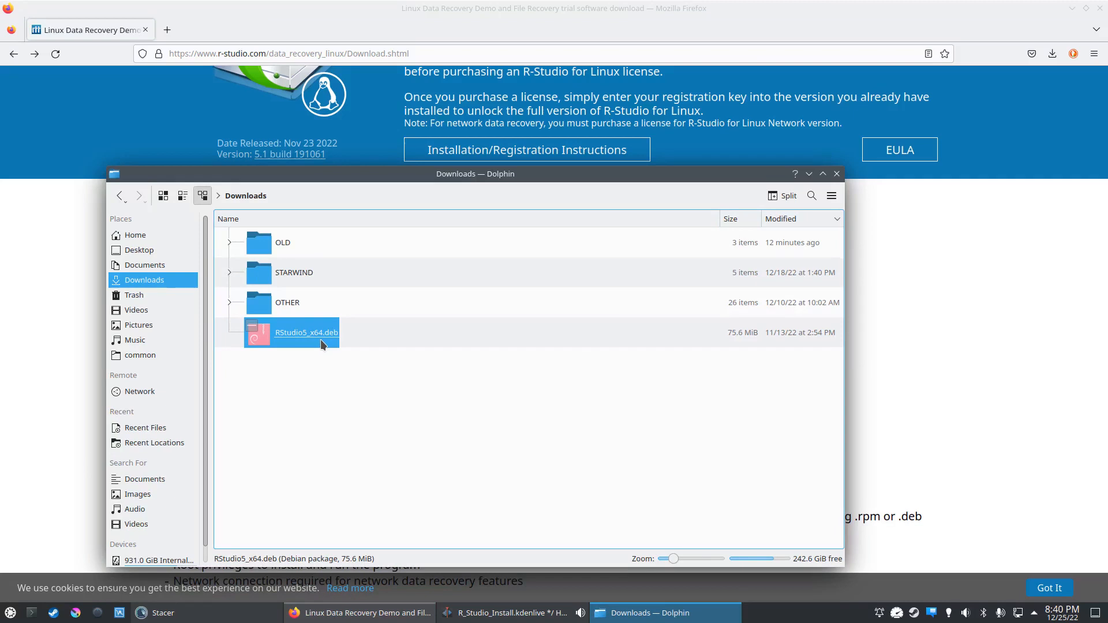
Select RStudio5_x64.deb in Downloads and launch it in QApt Package Installer.
click(268, 403)
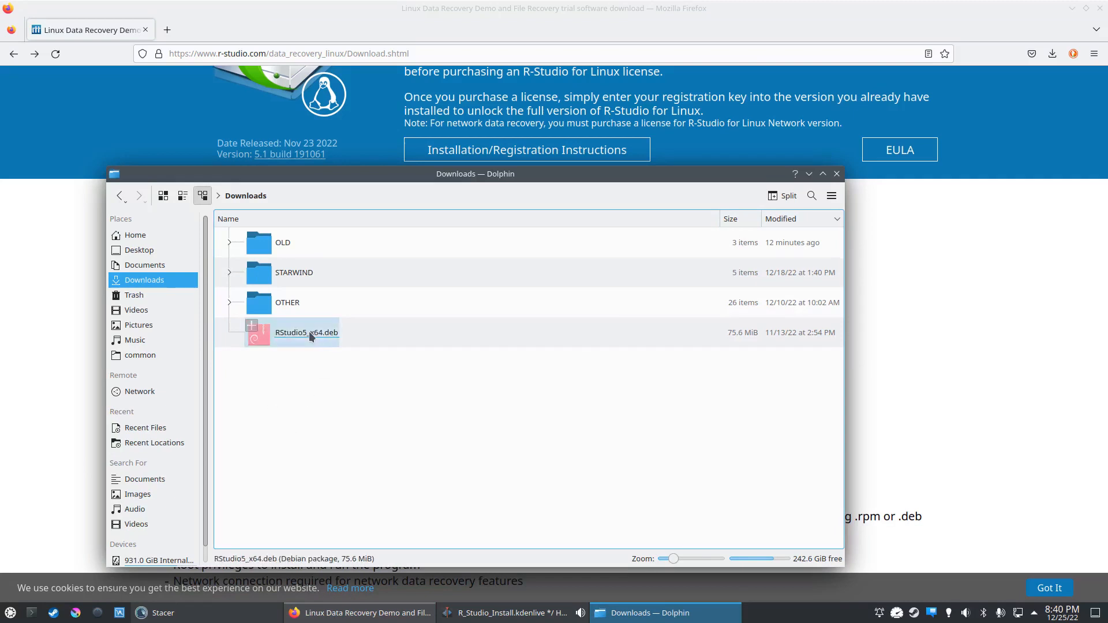
double_click(305, 332)
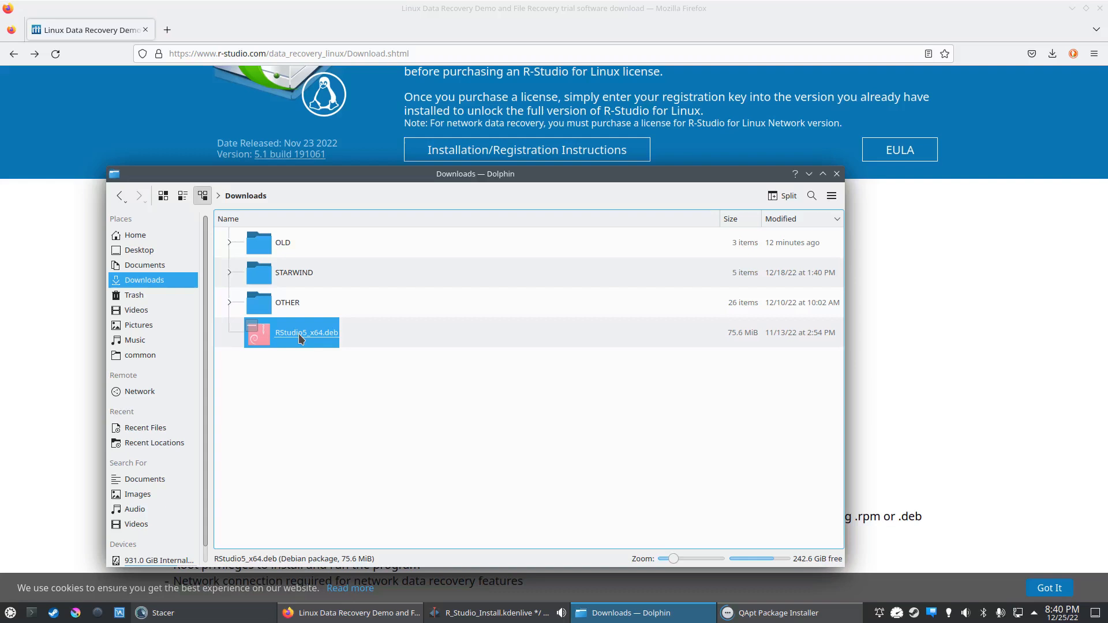
Review the rstudio package in QApt Package Installer, then cancel without installing.
double_click(305, 333)
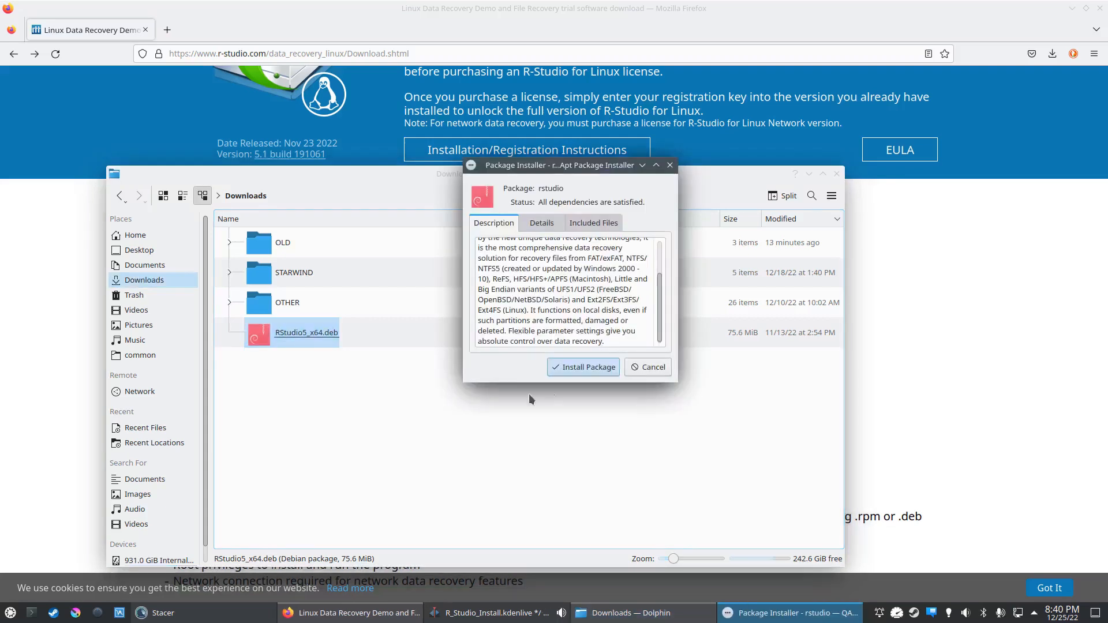
mouse_move(583, 367)
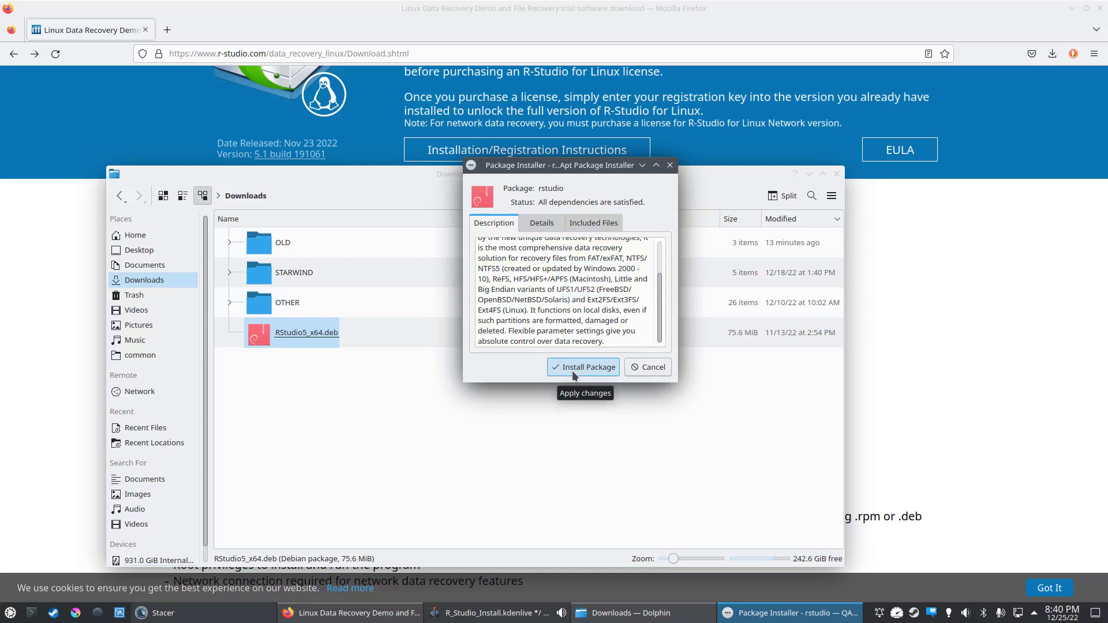
mouse_move(648, 367)
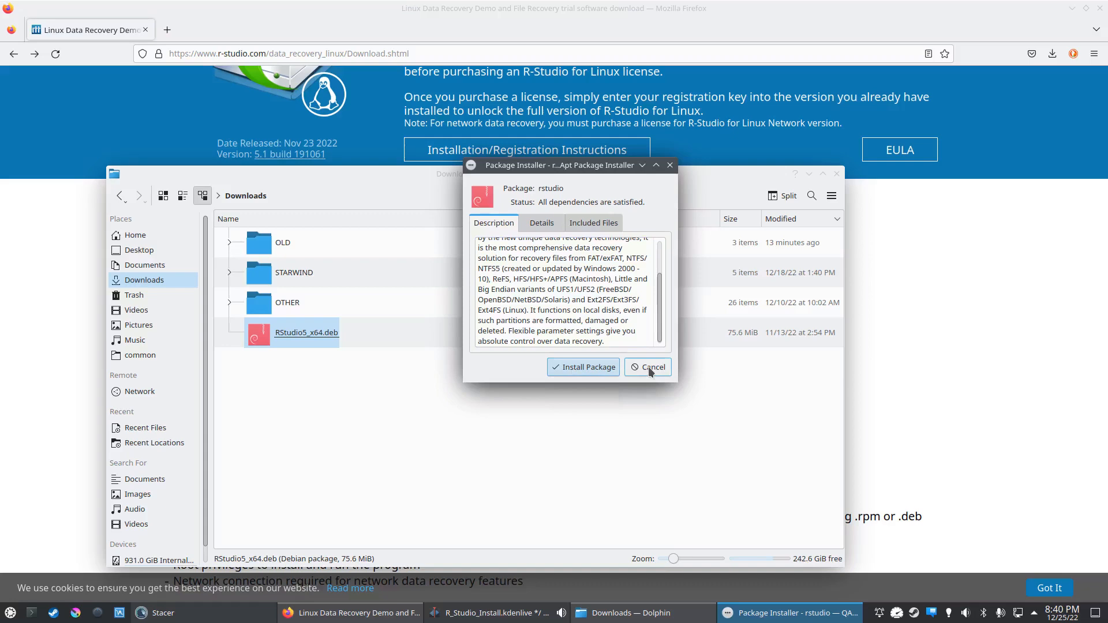
click(646, 367)
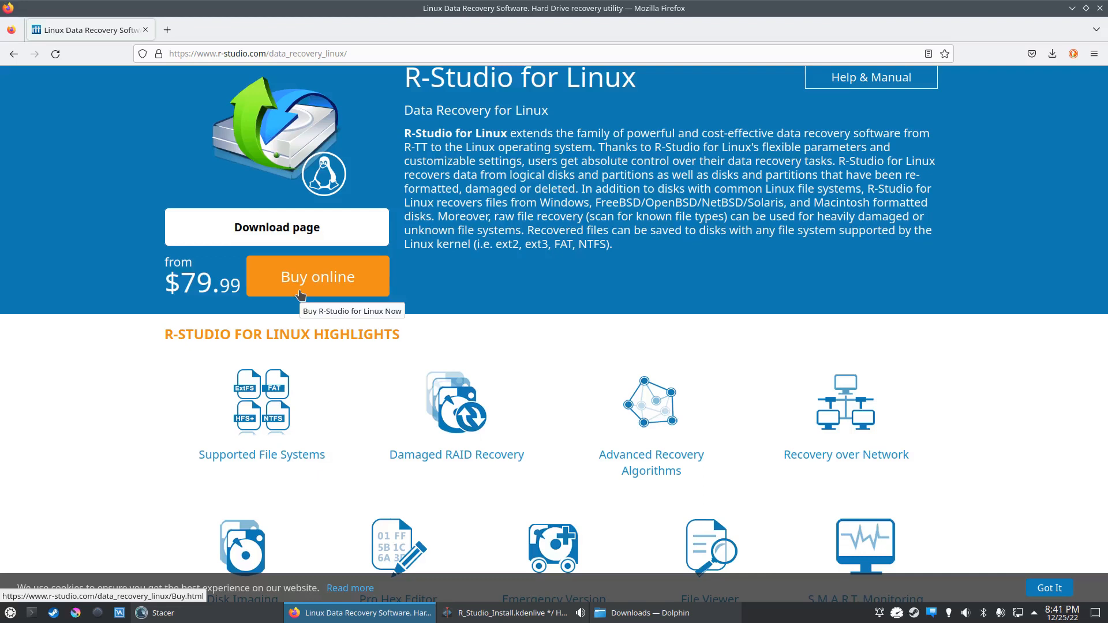
mouse_move(614, 133)
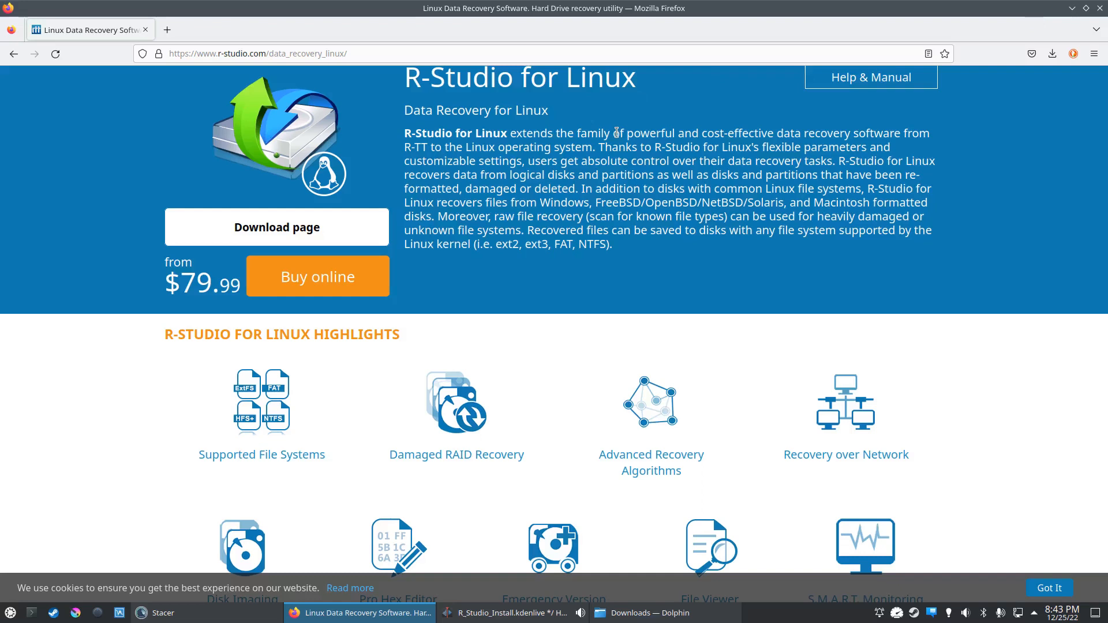